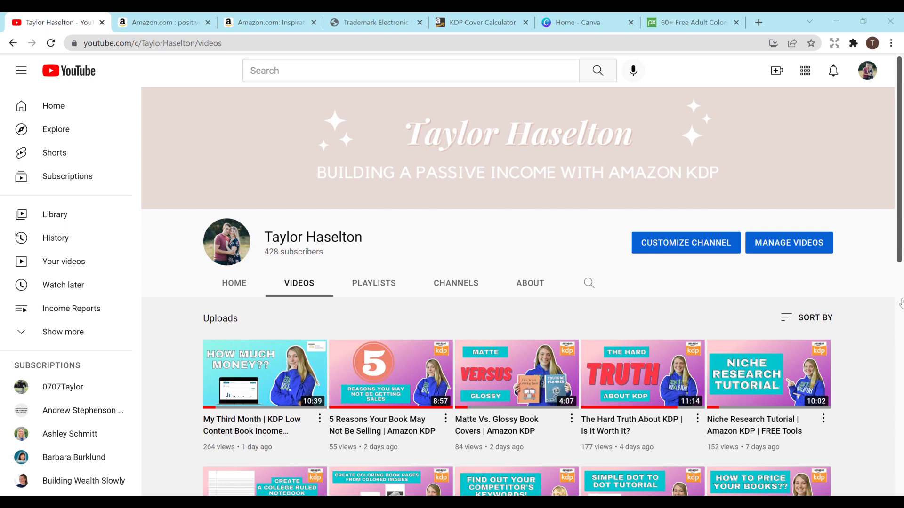
mouse_move(850, 262)
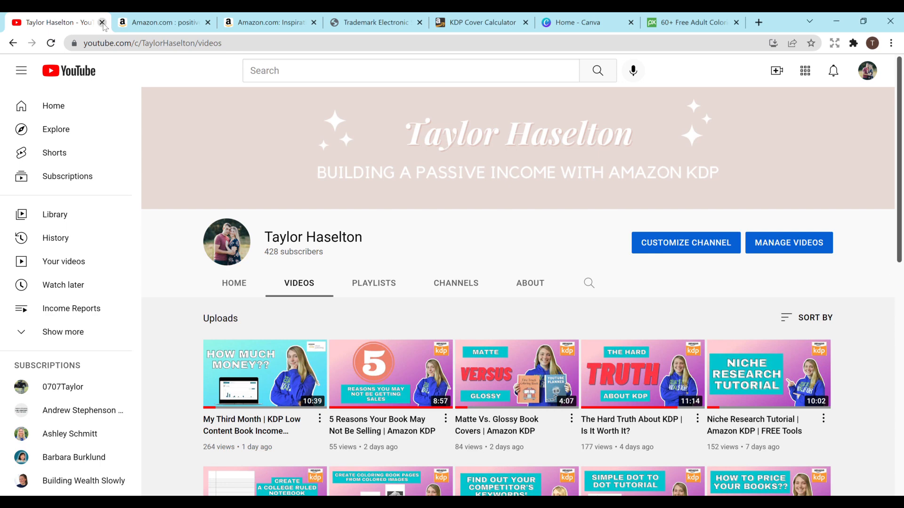
- Close the YouTube tab and scroll through the Amazon results for positive affirmations coloring books
click(102, 22)
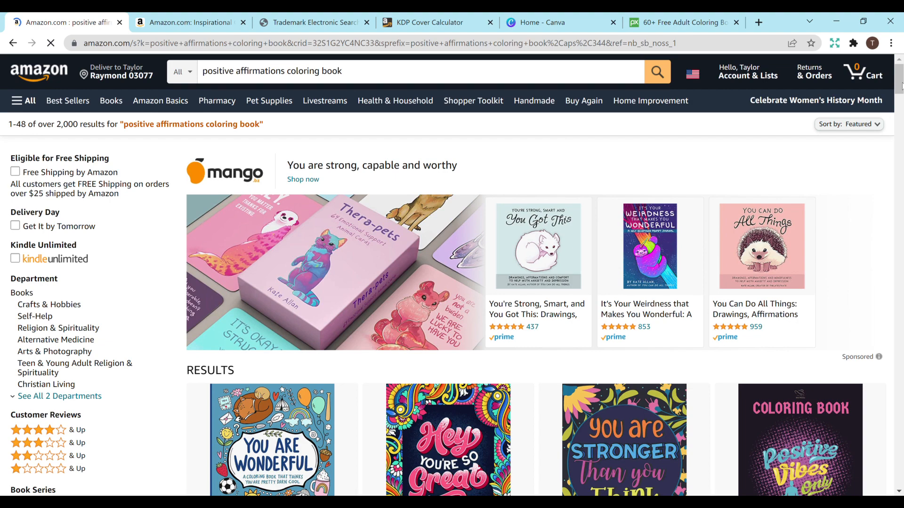
scroll(down, 3)
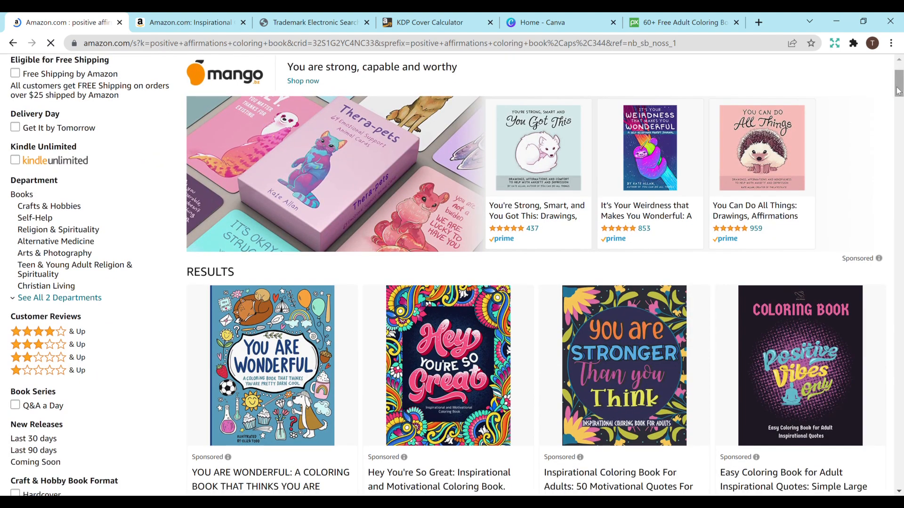
scroll(down, 3)
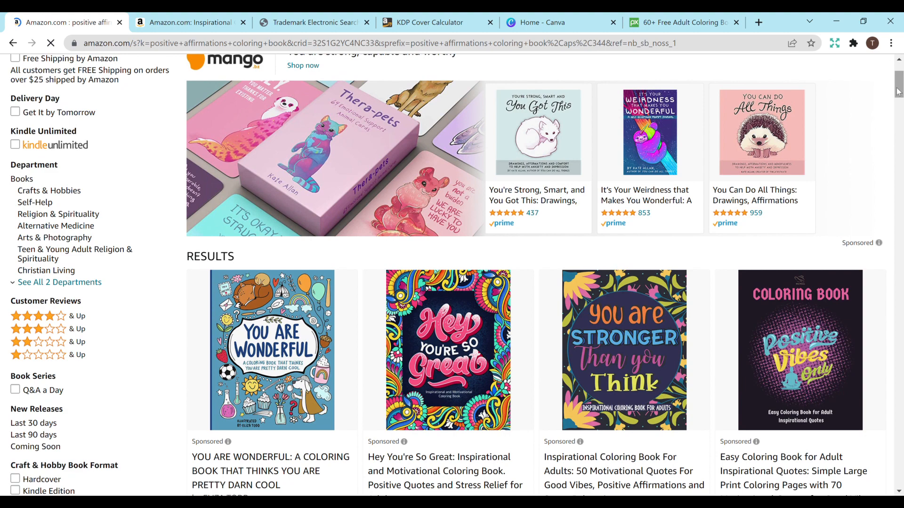
scroll(down, 3)
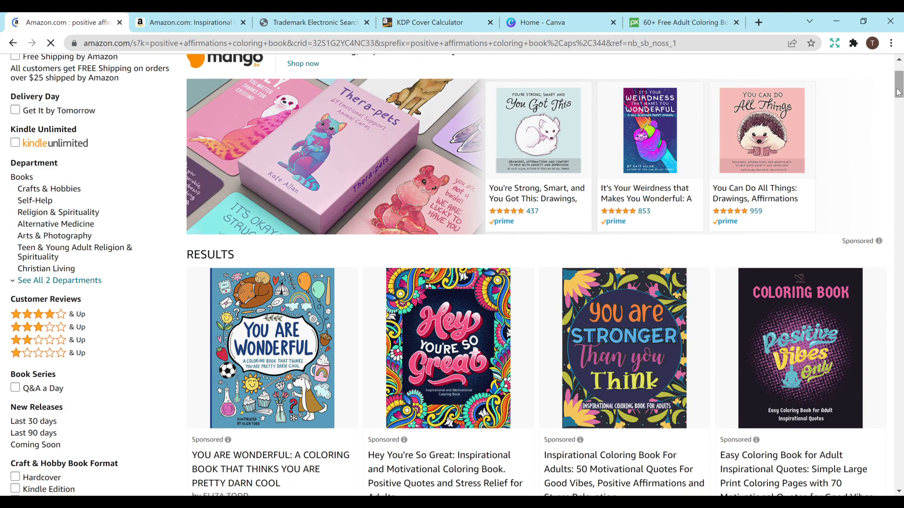
scroll(down, 3)
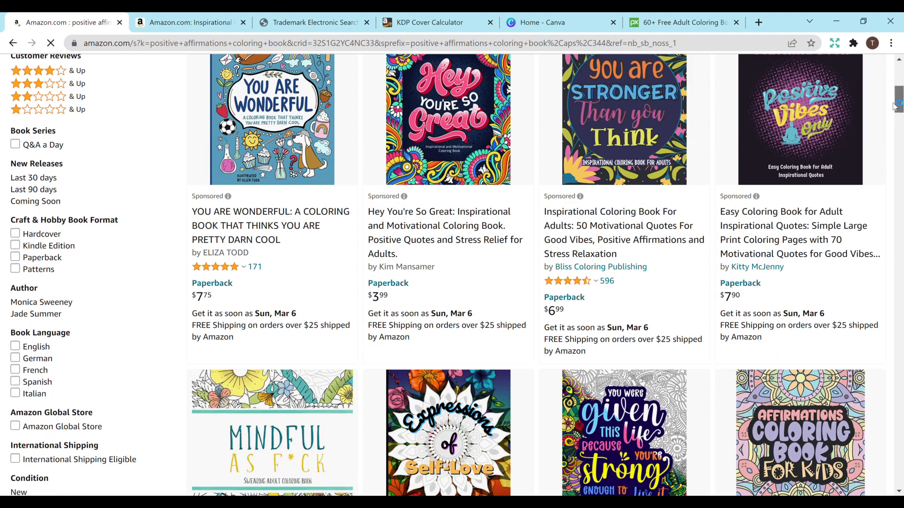
scroll(down, 3)
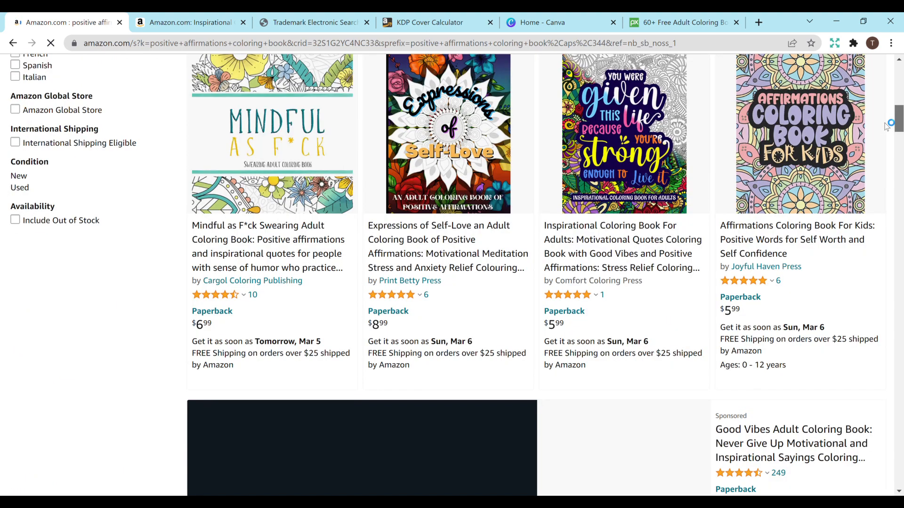
scroll(down, 3)
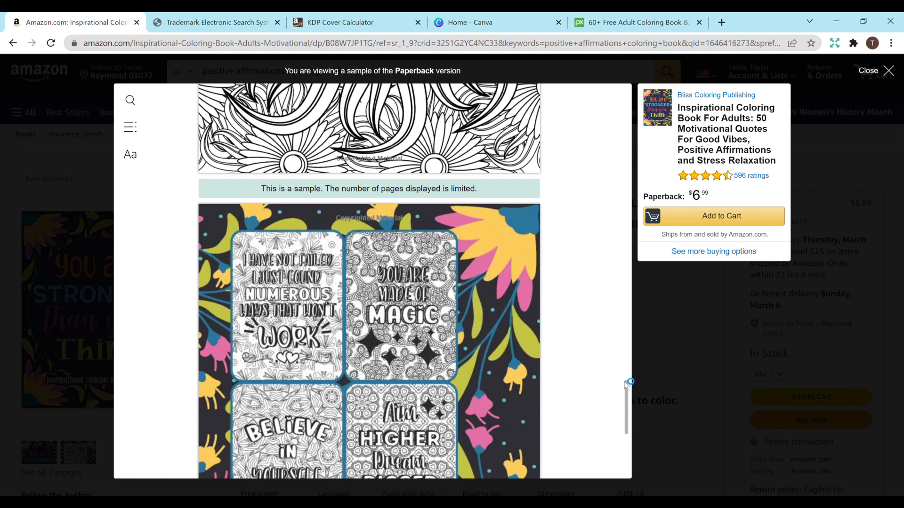
- Scroll the Look Inside preview of the Inspirational Coloring Book For Adults
scroll(down, 3)
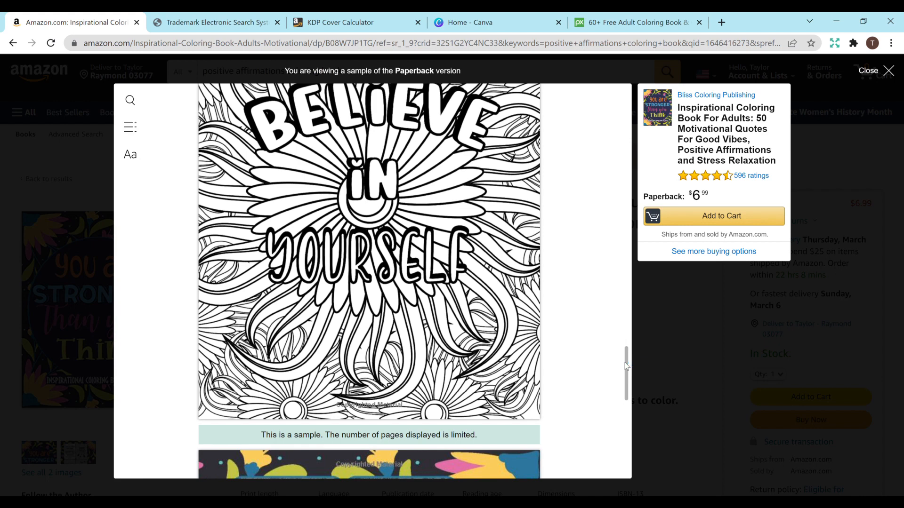
mouse_move(170, 125)
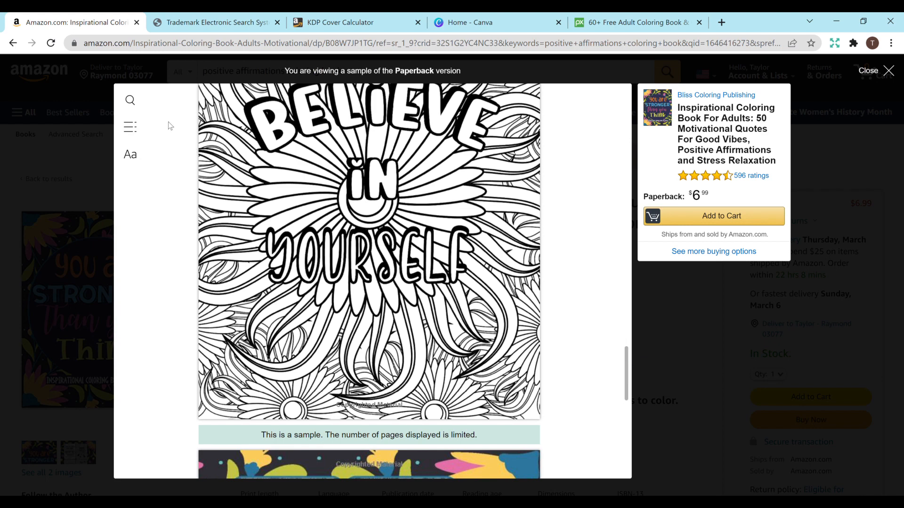
mouse_move(337, 163)
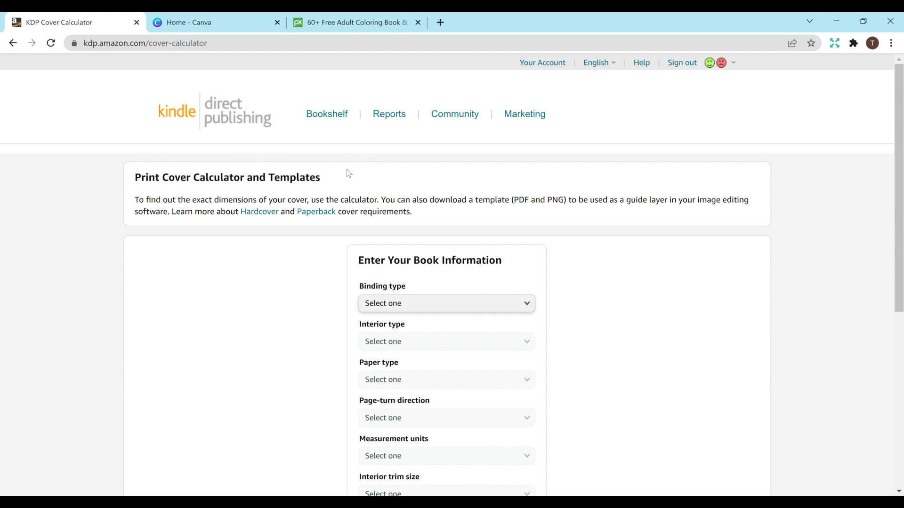
- Review the Enter Your Book Information form, then close the KDP Cover Calculator tab
scroll(down, 3)
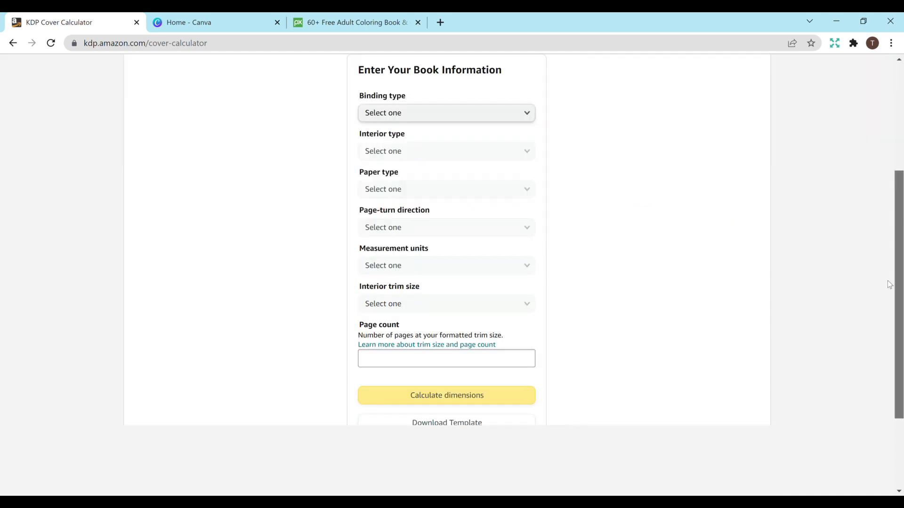
mouse_move(610, 293)
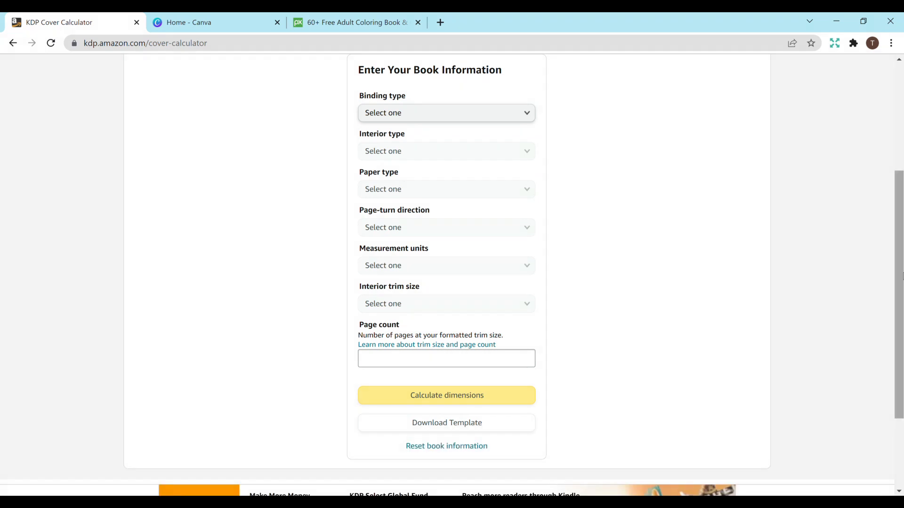
scroll(up, 3)
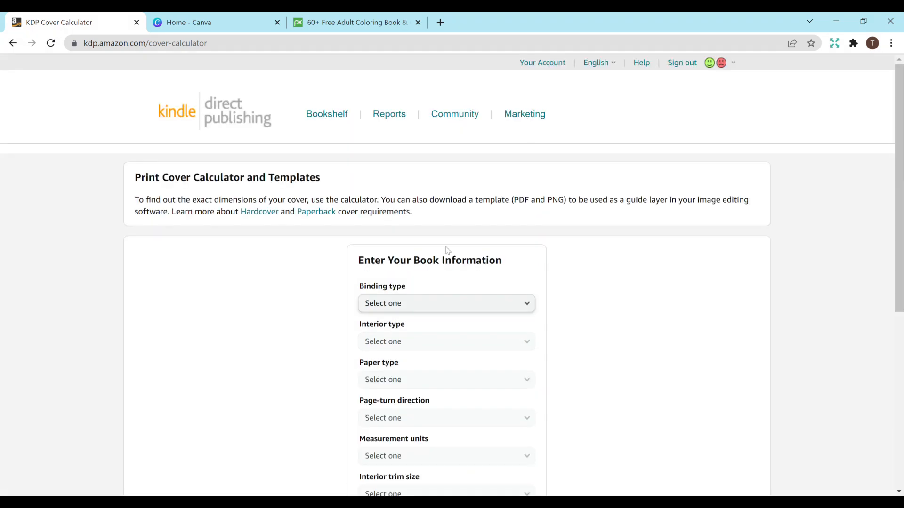
click(136, 21)
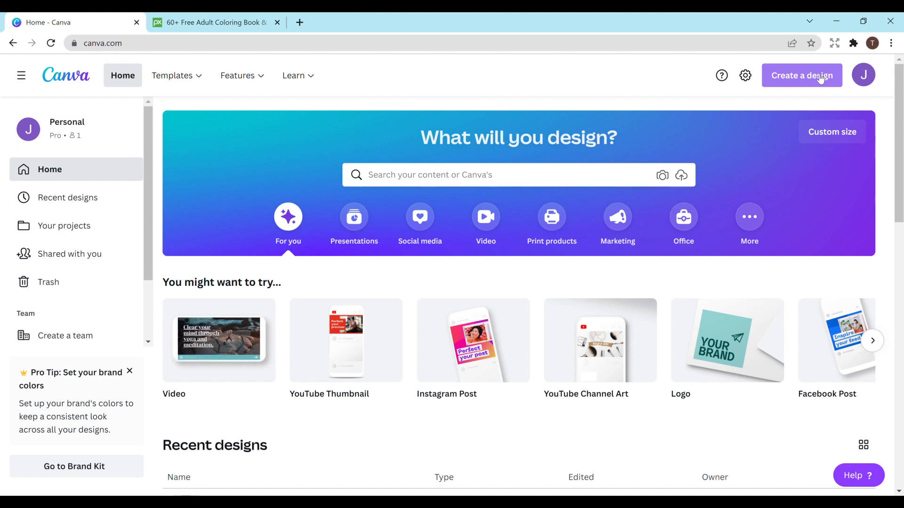
- Start a new Canva design and choose Custom size
click(801, 76)
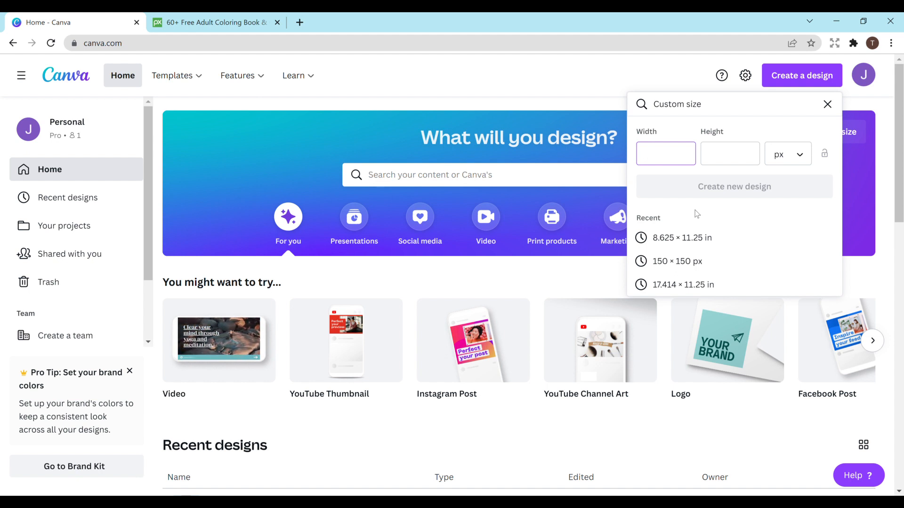
click(665, 153)
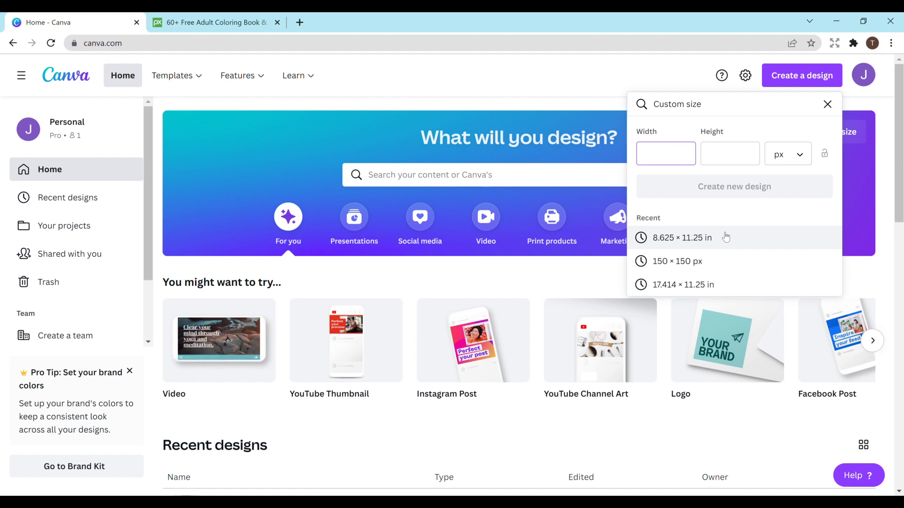
- Create a blank design at the recent 8.625 × 11.25 in size
click(680, 237)
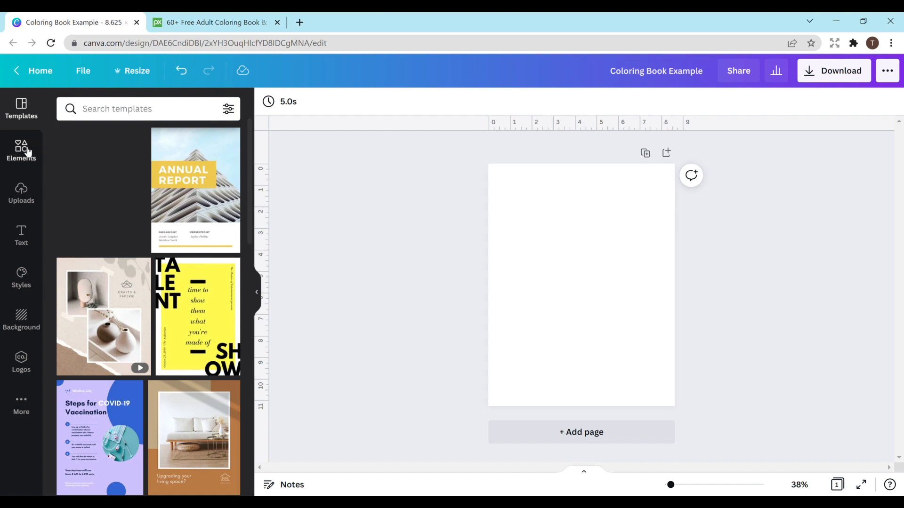
- Search Canva's Elements library for 'adult coloring book' line art
click(22, 151)
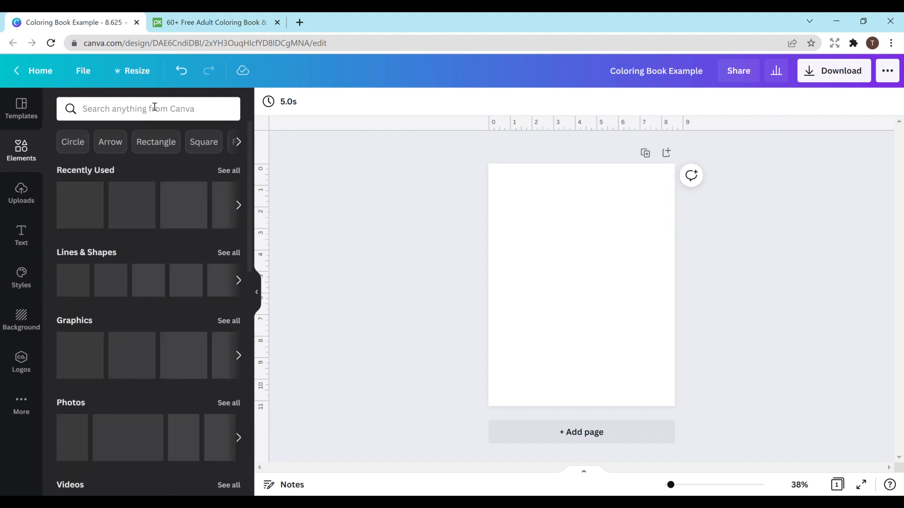
click(147, 108)
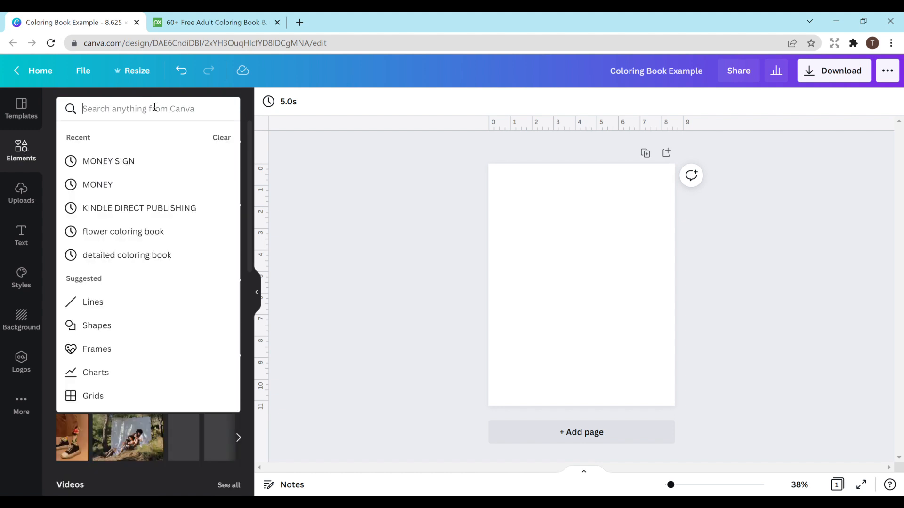
text(adult coloring book)
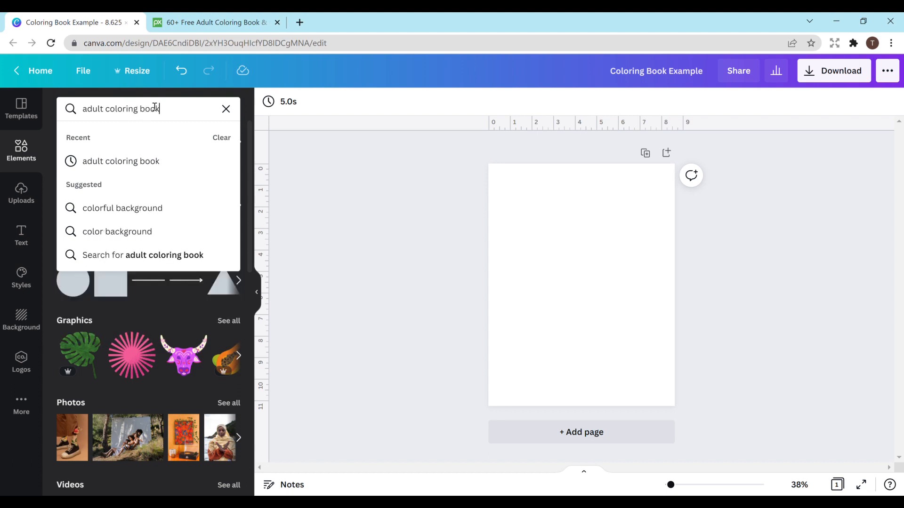
key(Enter)
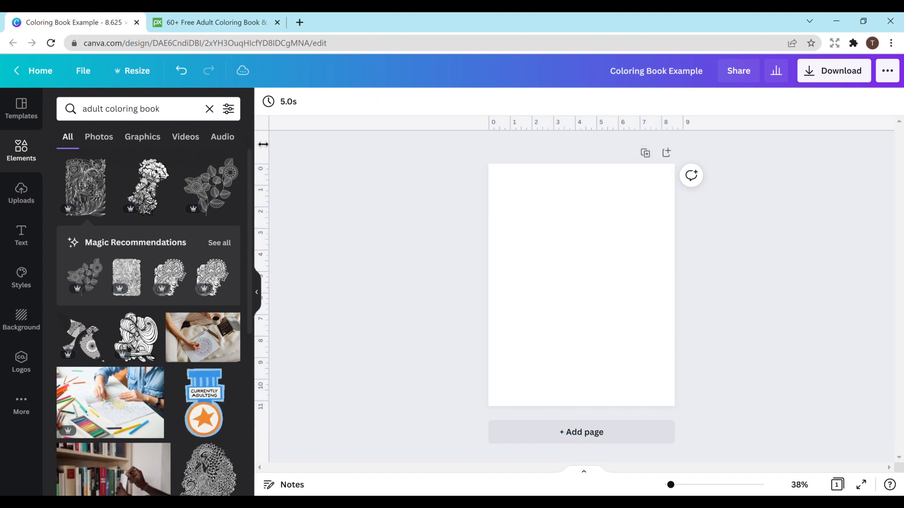
- Search Elements for 'mandala' then 'flower' and add the black-and-white floral pattern to the page
click(209, 109)
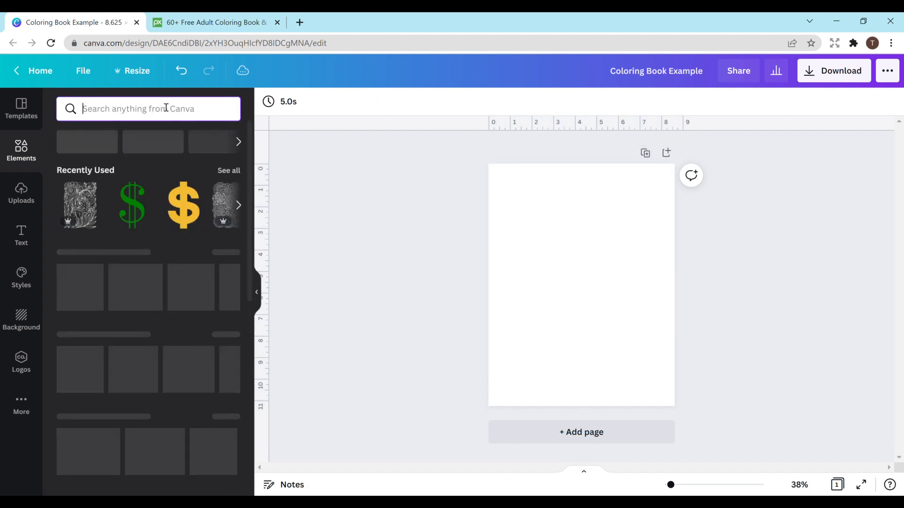
text(mandala)
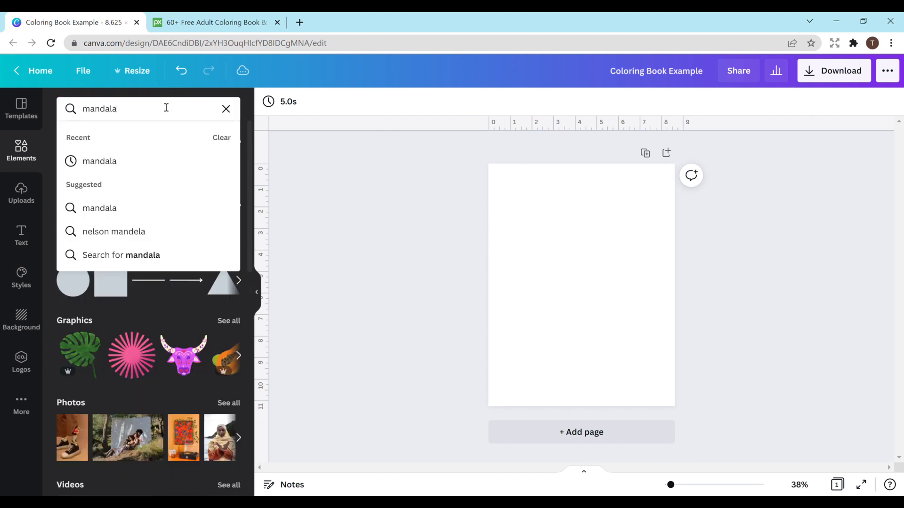
key(Enter)
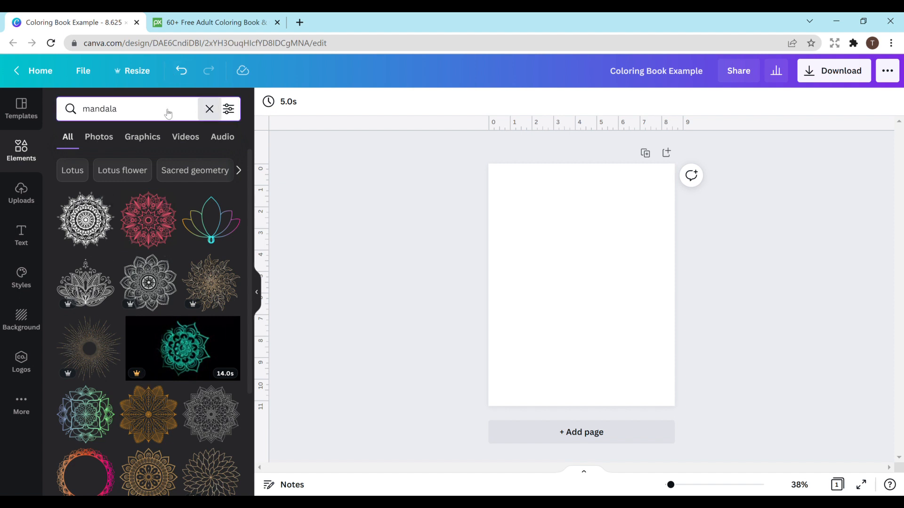
text(flower background)
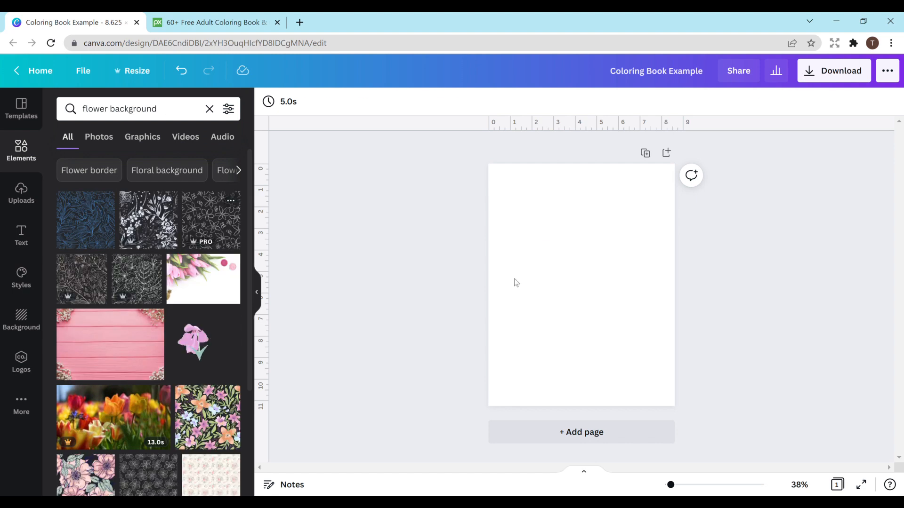
click(207, 219)
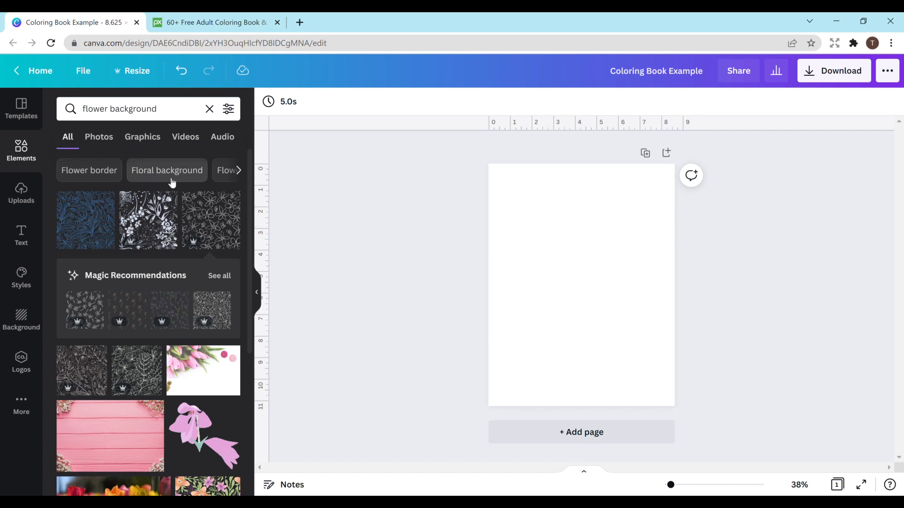
click(148, 221)
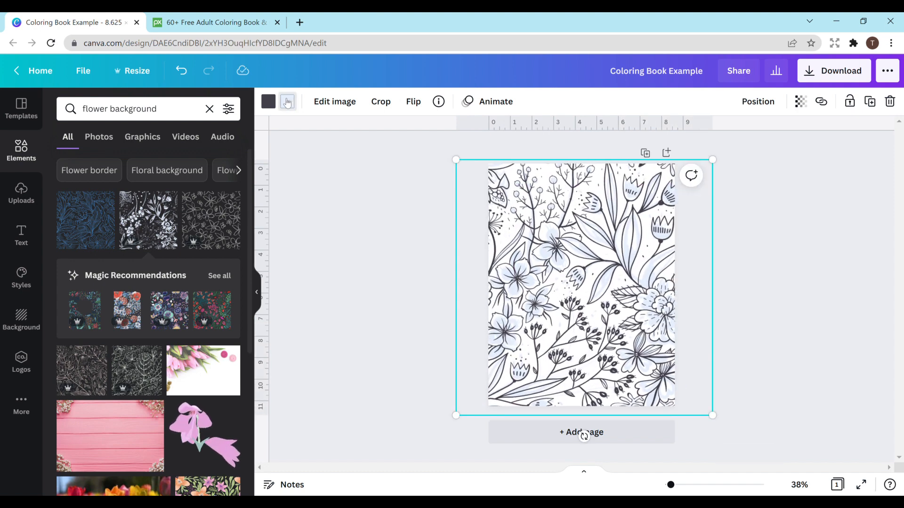
- Recolour the floral line art solid black and search for 'flower background'
click(287, 101)
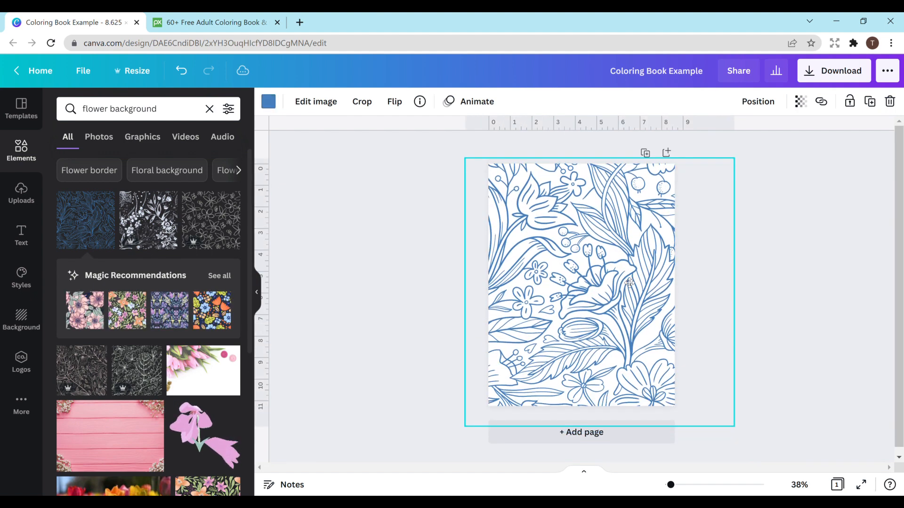
click(268, 102)
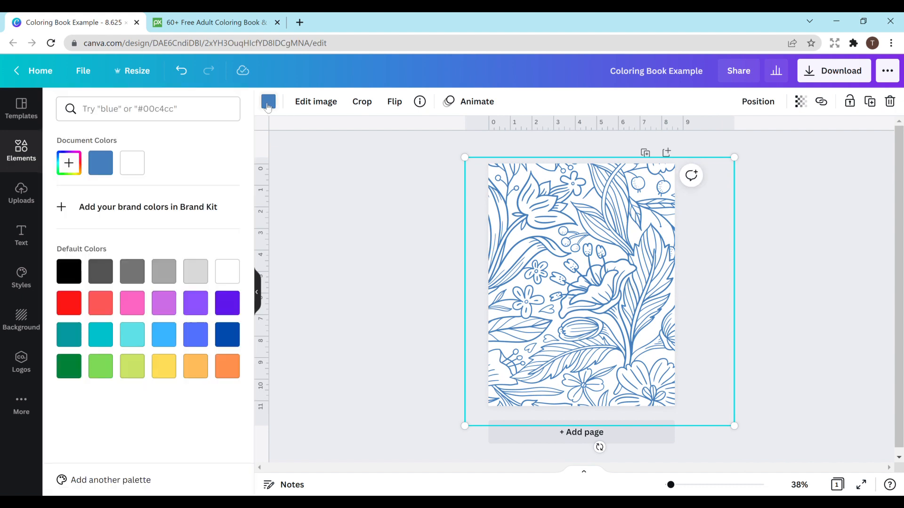
click(68, 271)
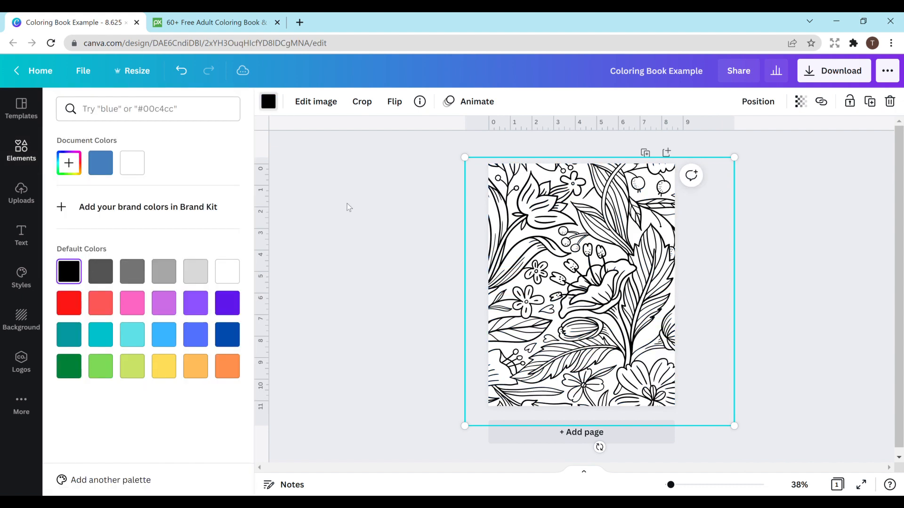
text(flower background)
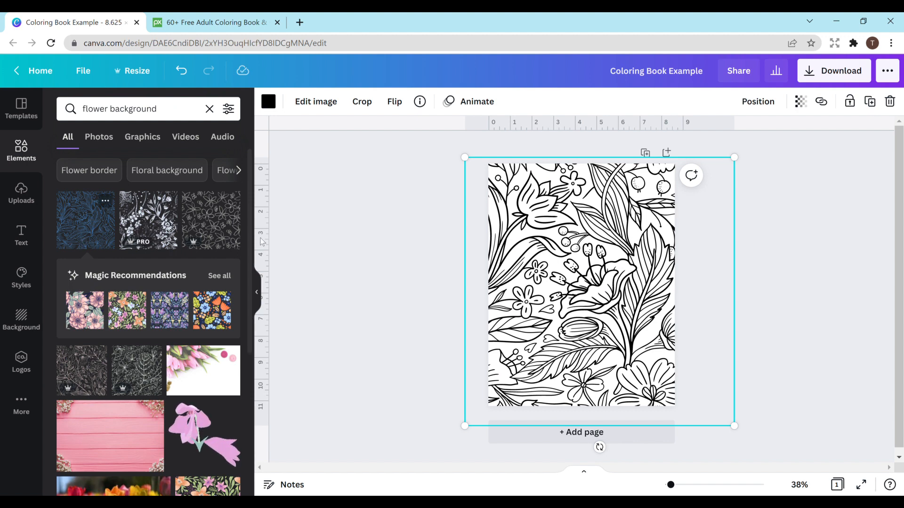
mouse_move(338, 256)
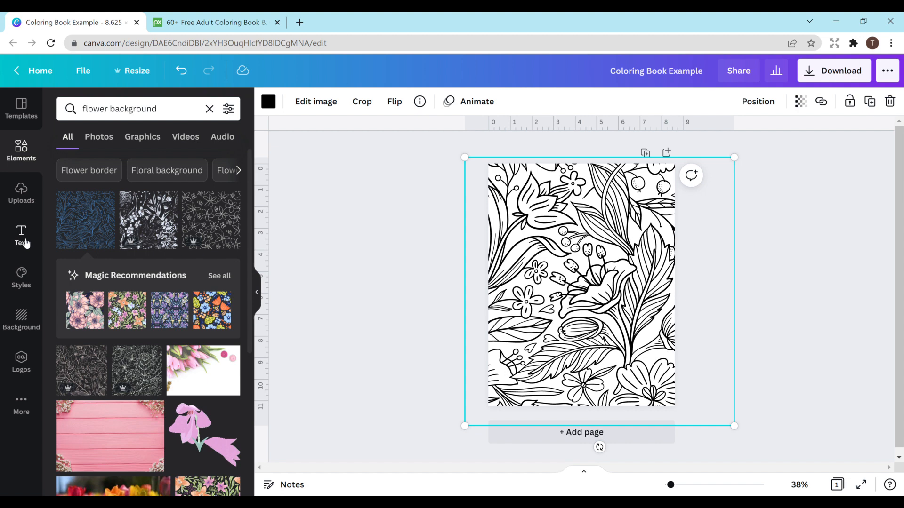
- Add a heading reading 'I AM SUPER AWESOME' and set it in the Bubblebody Neue font
click(20, 237)
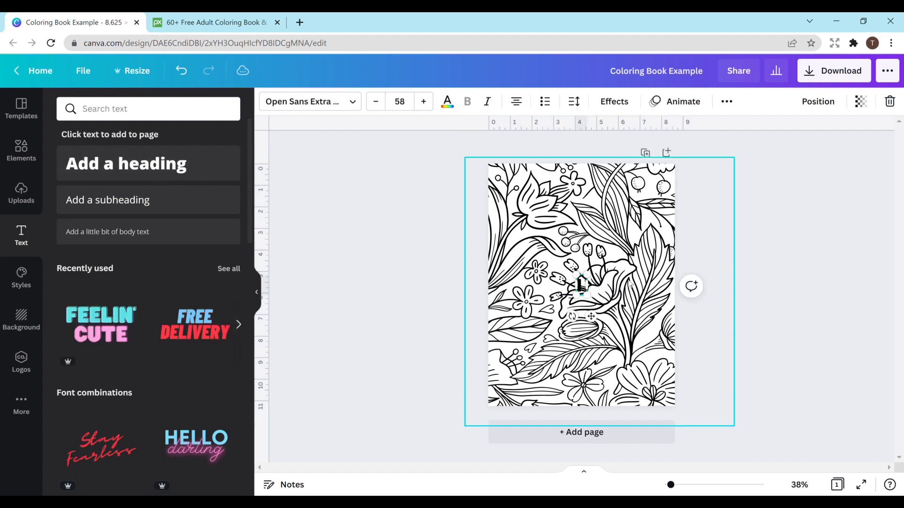
text(I AM SUPER AWESOME)
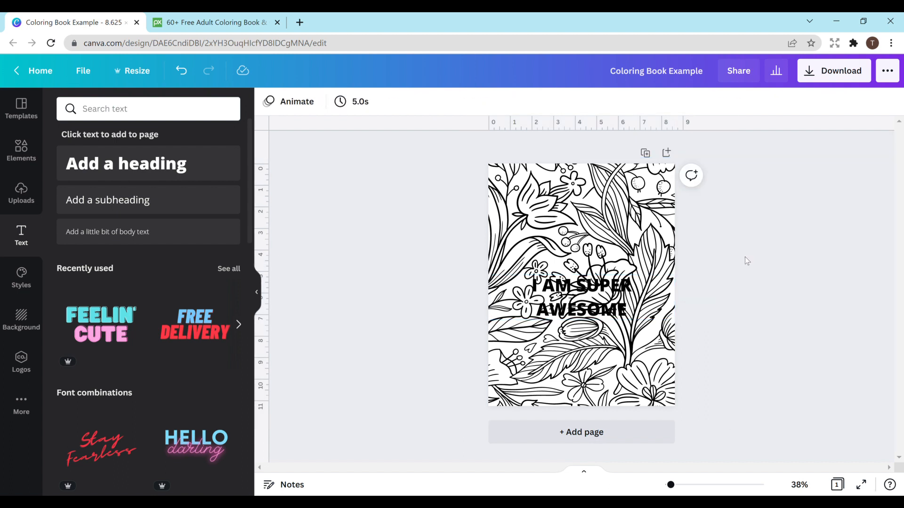
click(580, 299)
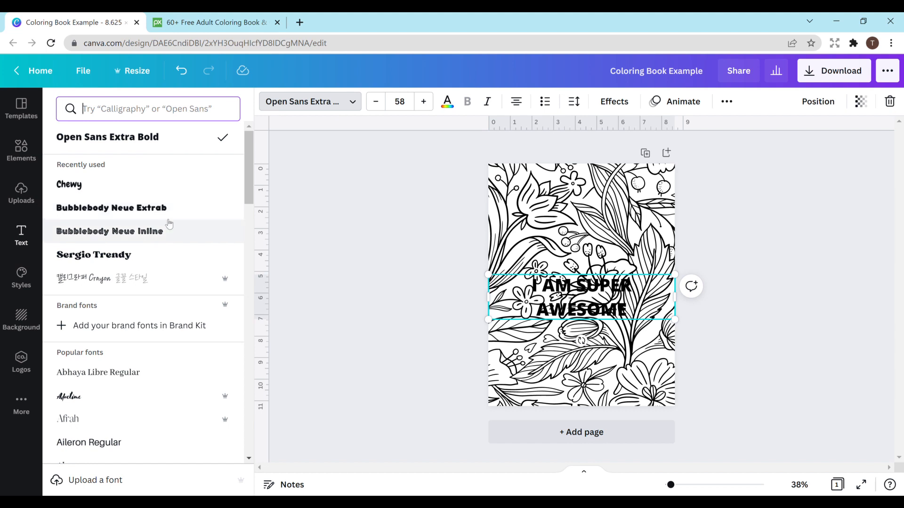
click(111, 208)
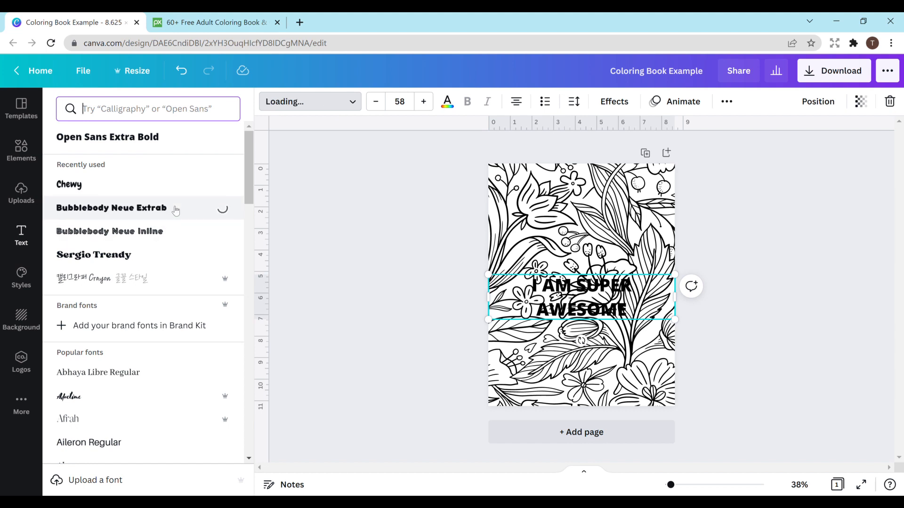
click(111, 208)
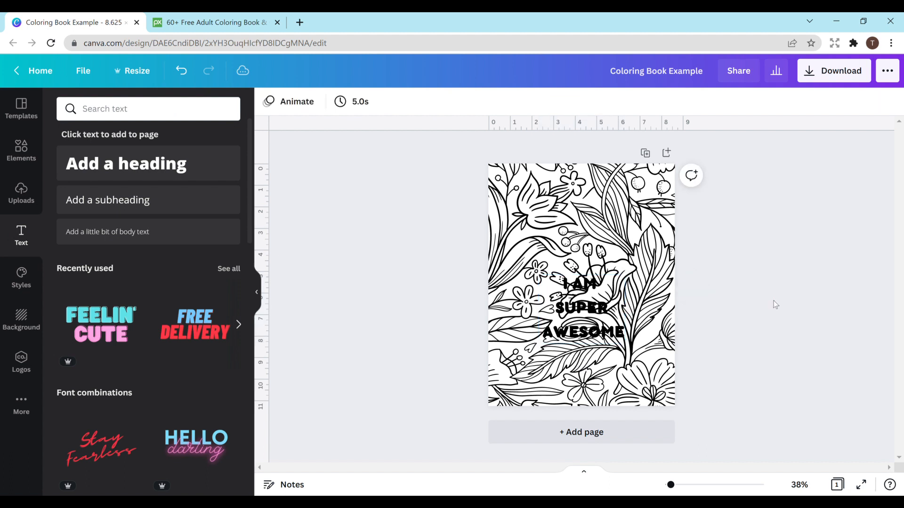
- Give the quote text the Hollow effect so only black letter outlines show
click(581, 309)
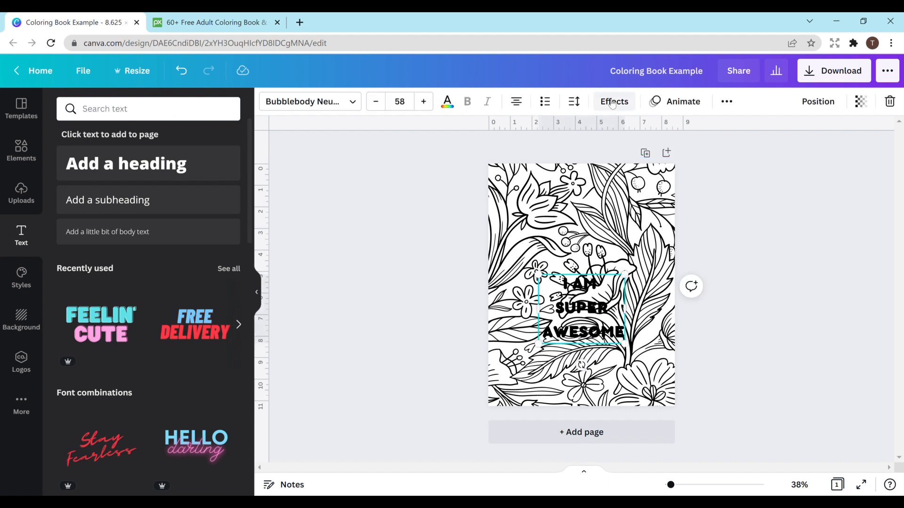
click(613, 101)
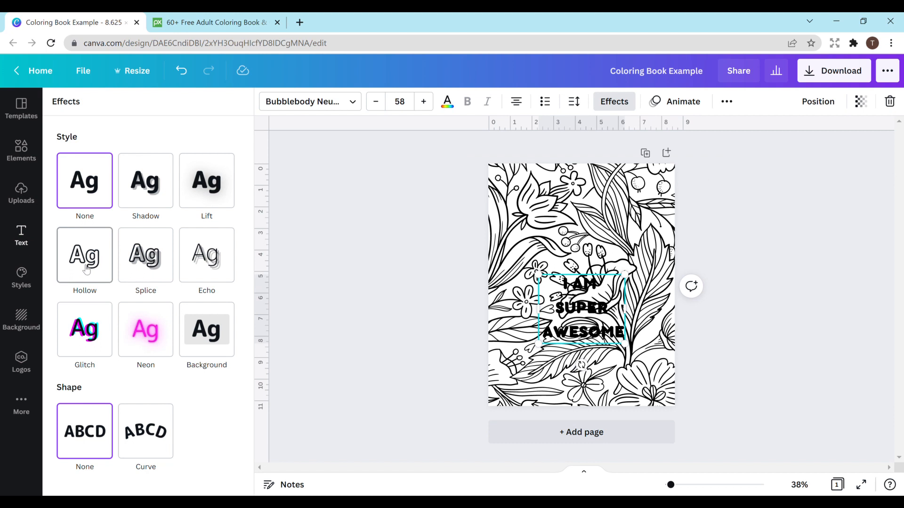
click(83, 255)
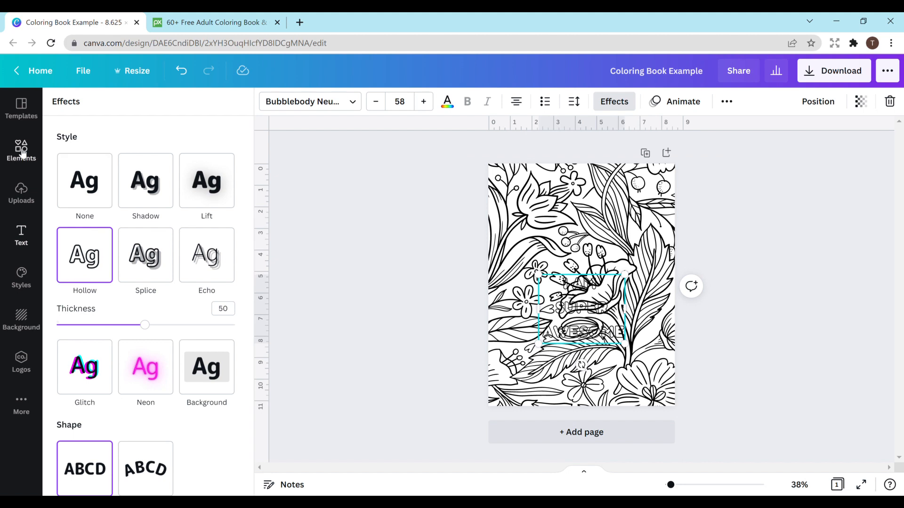
- Search Elements for 'CIRCLE', add one behind the quote and make it white
click(22, 151)
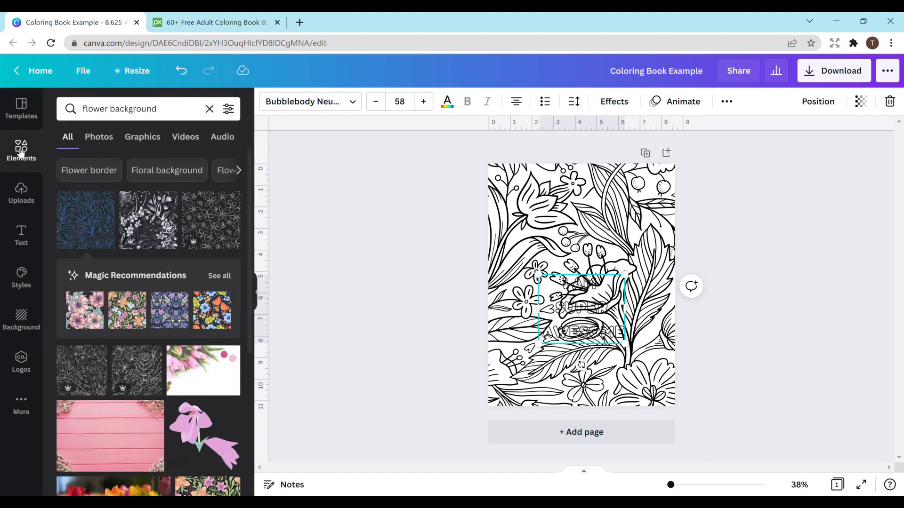
click(209, 109)
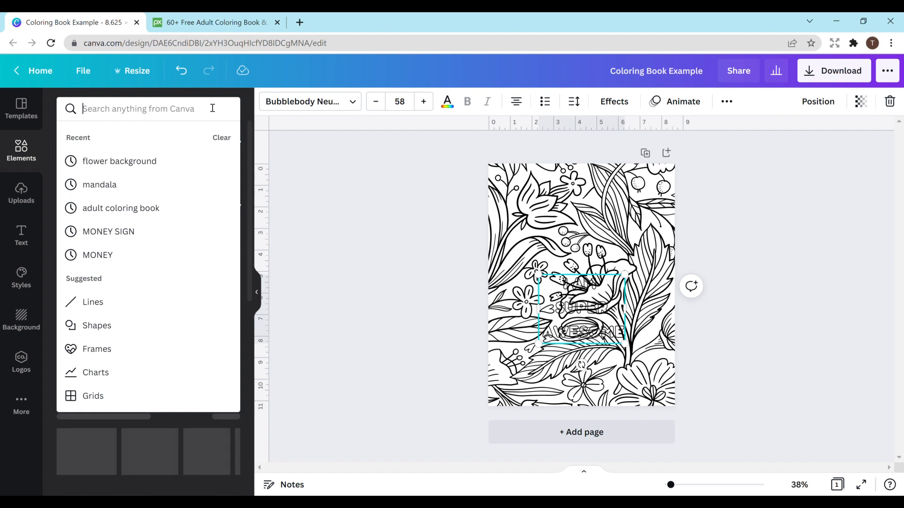
text(CIRCLE)
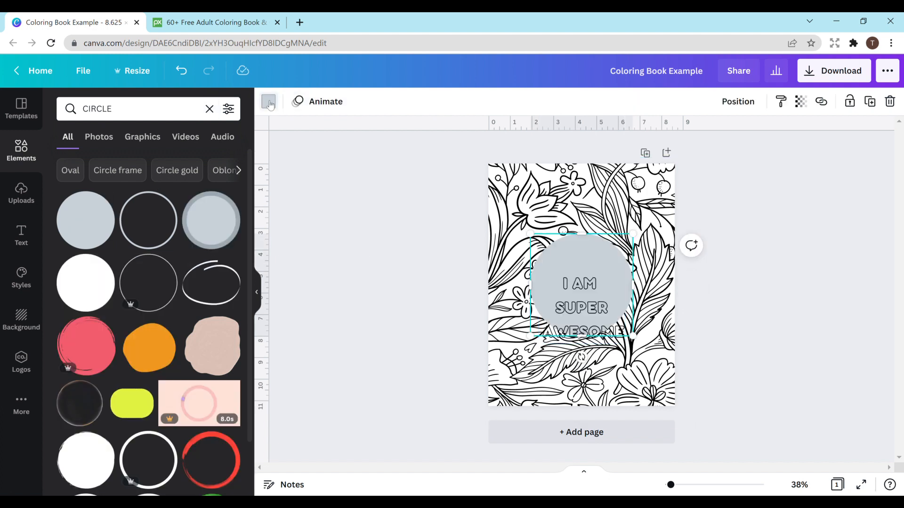
click(268, 101)
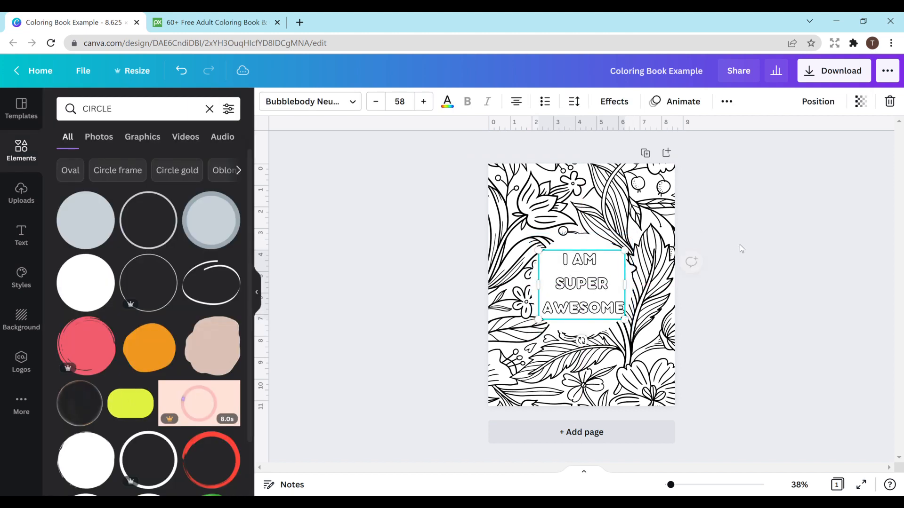
click(741, 248)
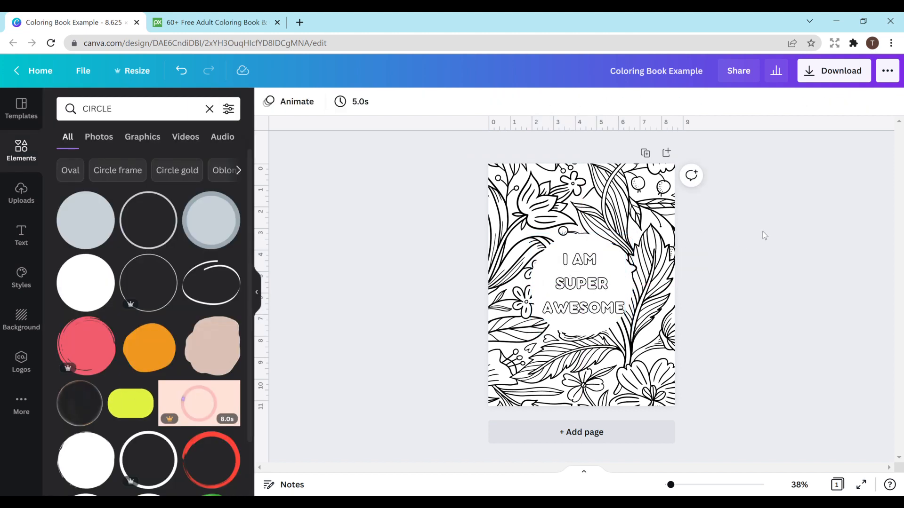
click(580, 283)
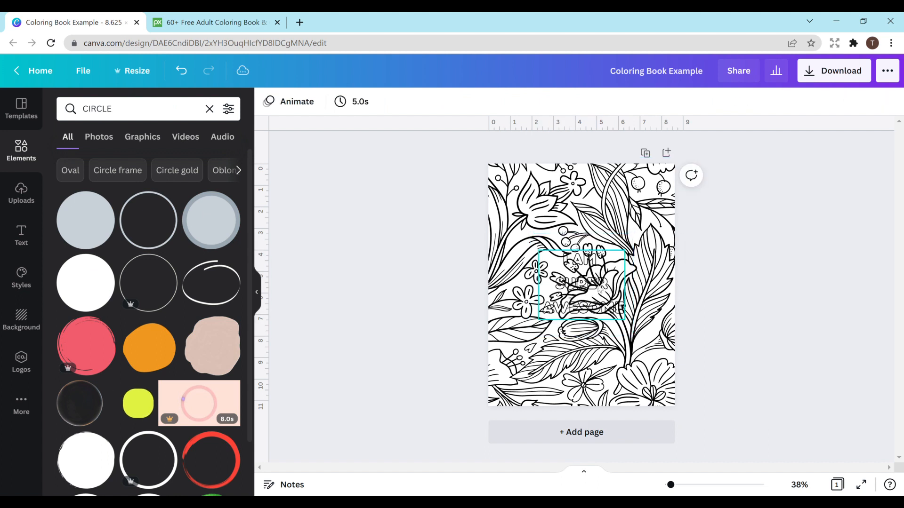
- Apply the Splice effect to the quote with thickness 100 and offset 0
click(581, 285)
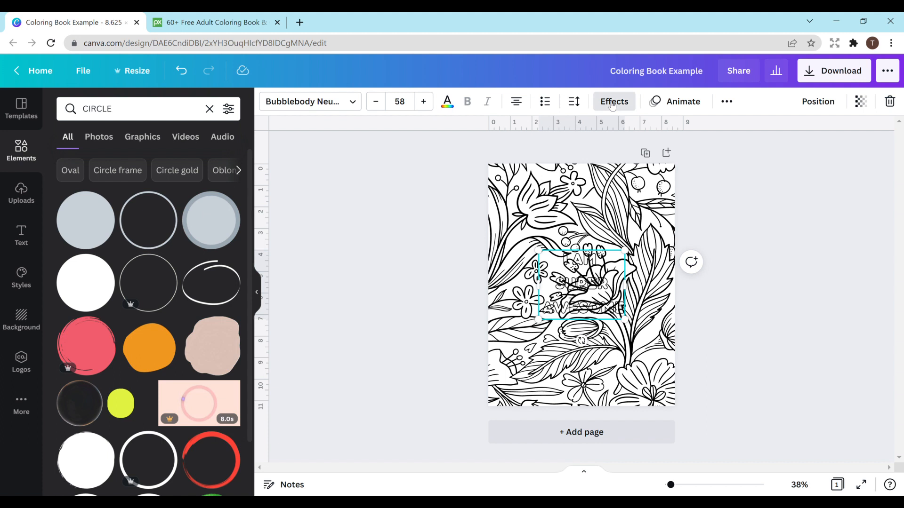
click(612, 101)
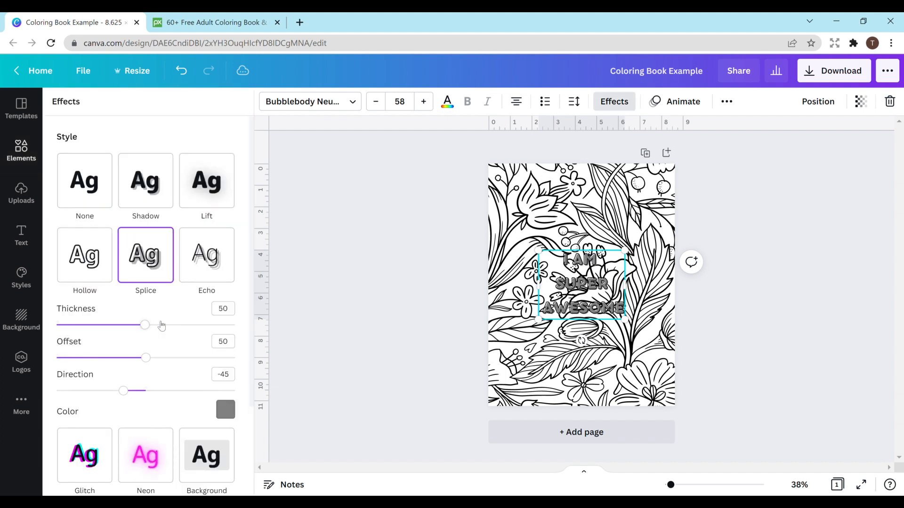
drag(144, 325, 234, 325)
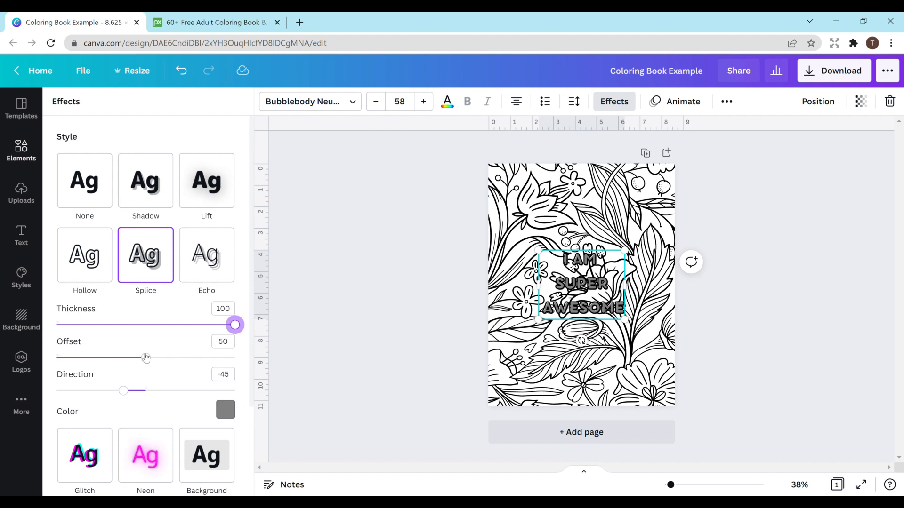
drag(145, 357, 56, 357)
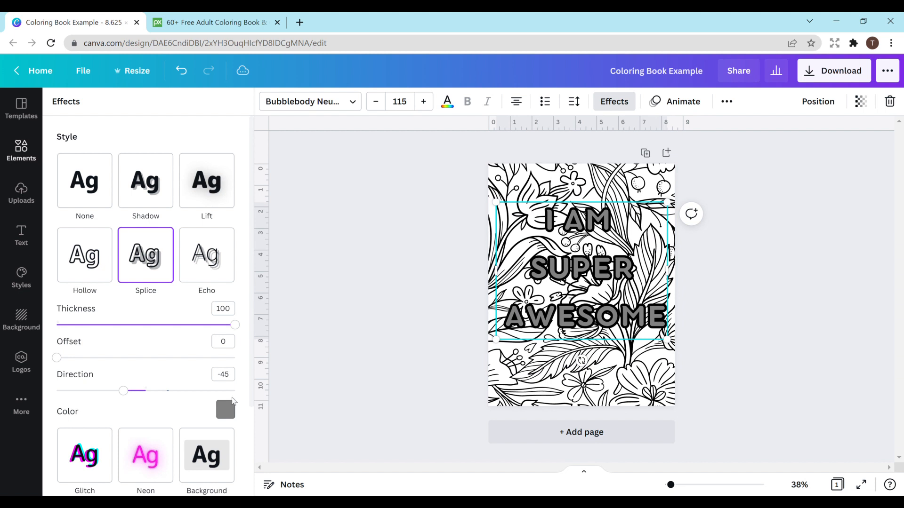
- Colour the quote letters white and preview the outlined result on the page
click(225, 409)
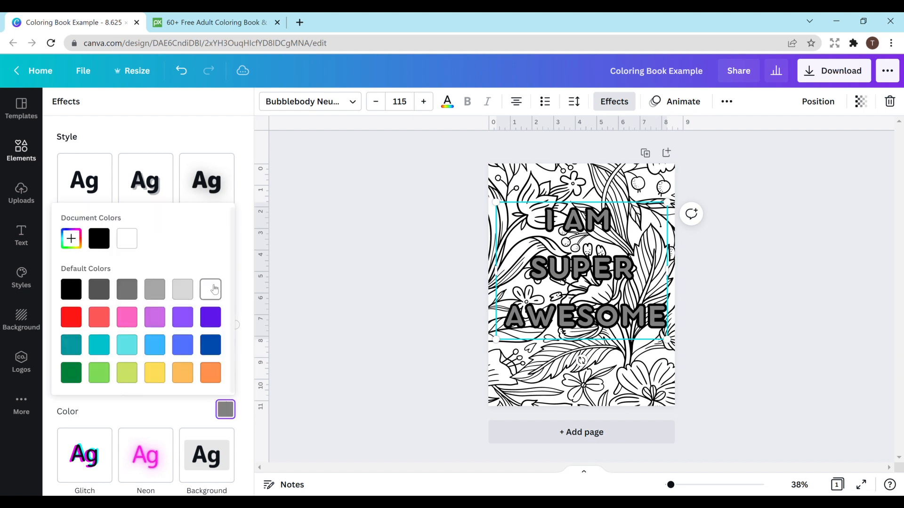
text(CIRCLE)
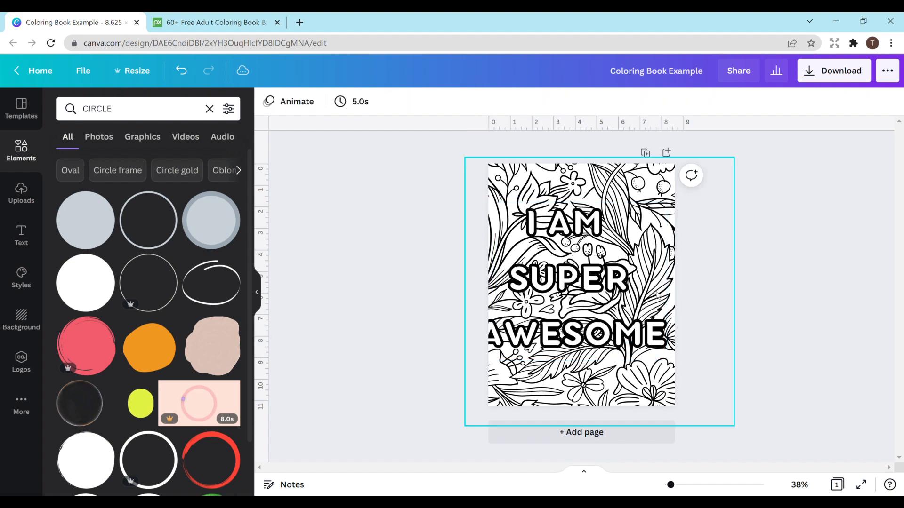
click(581, 277)
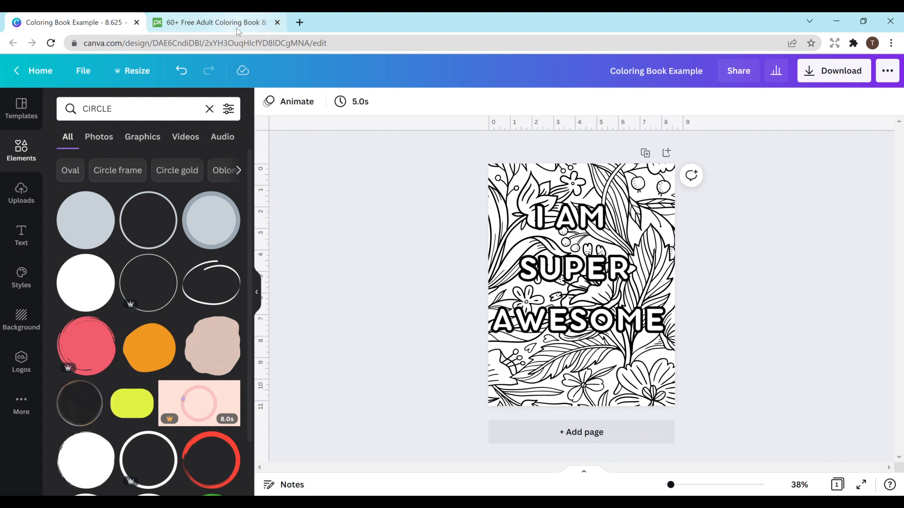
- Browse Pixabay's 'adult coloring book' results, scrolling through the mandala and floral line art
click(216, 21)
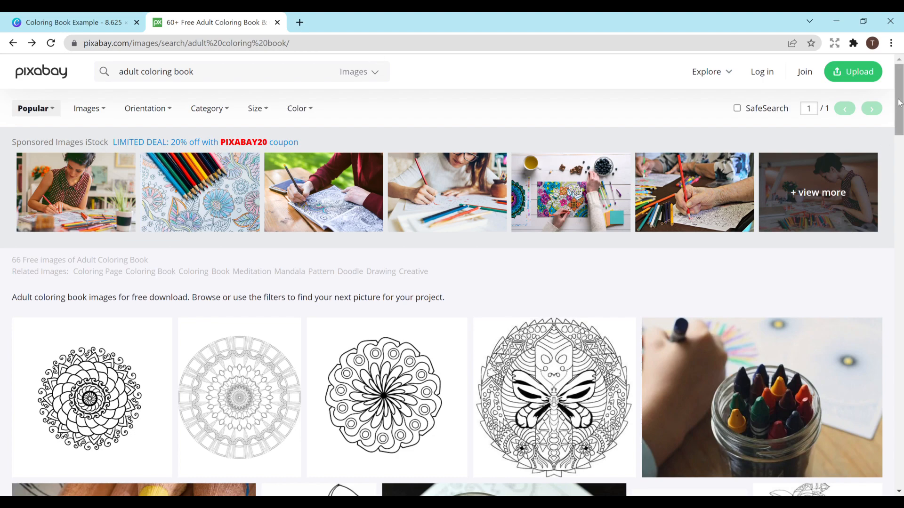
scroll(down, 3)
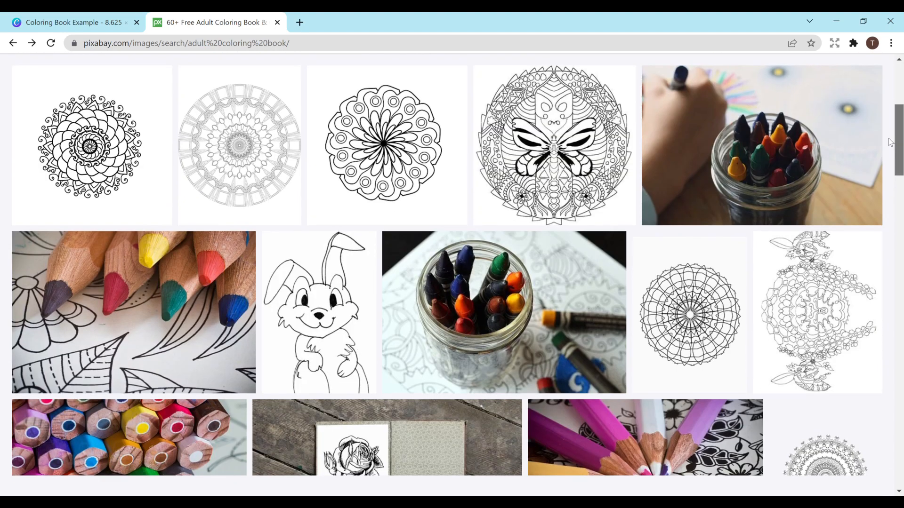
scroll(down, 3)
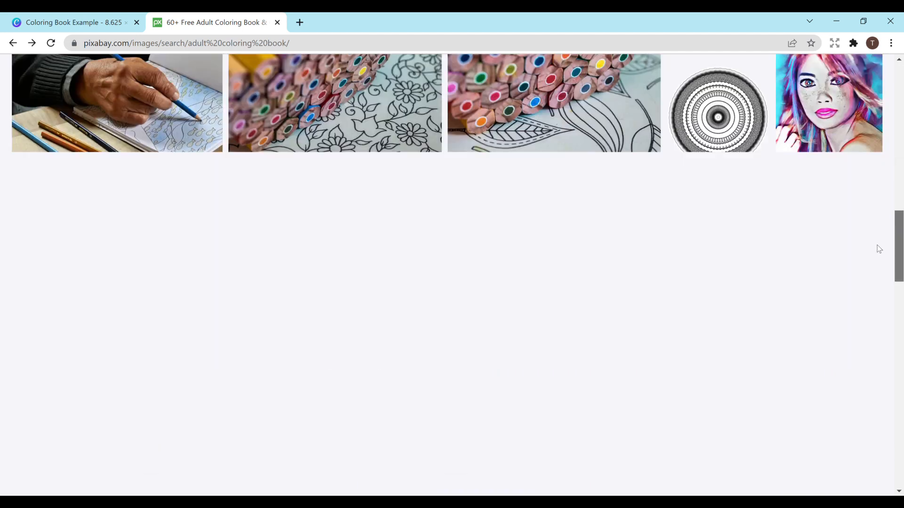
scroll(down, 3)
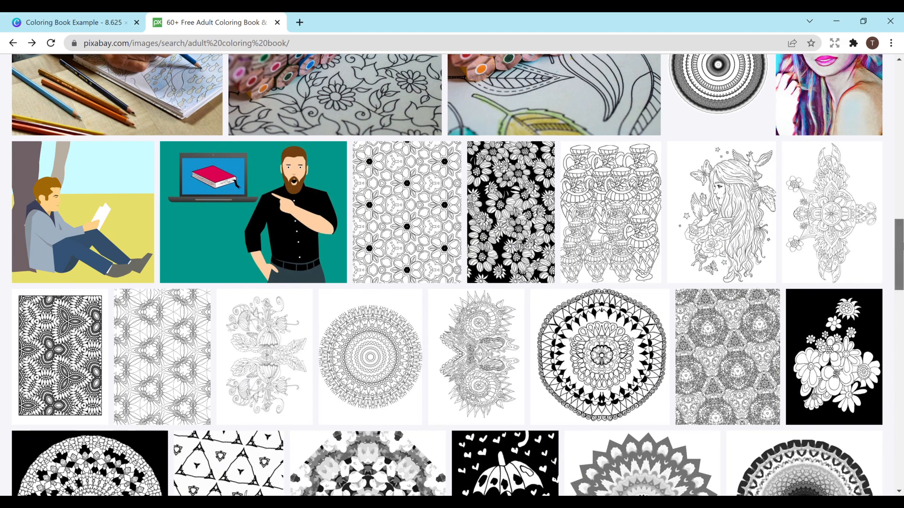
scroll(down, 3)
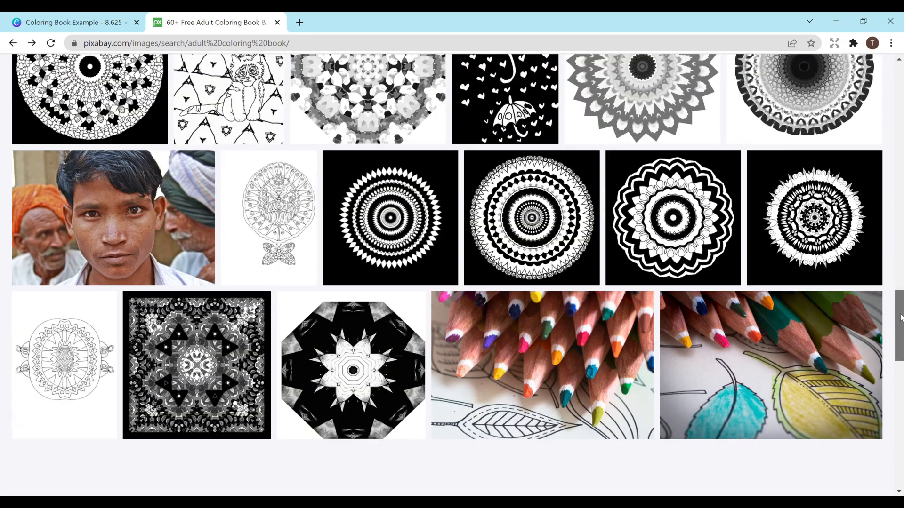
scroll(up, 3)
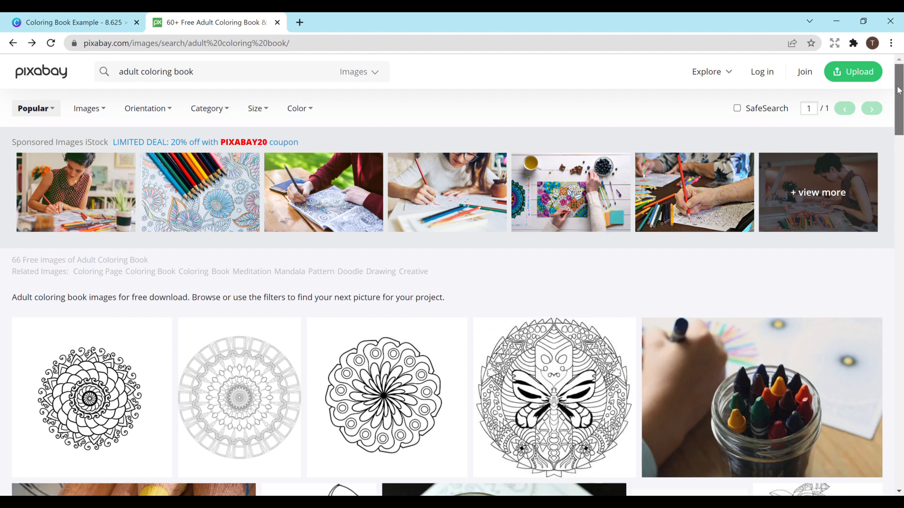
scroll(down, 3)
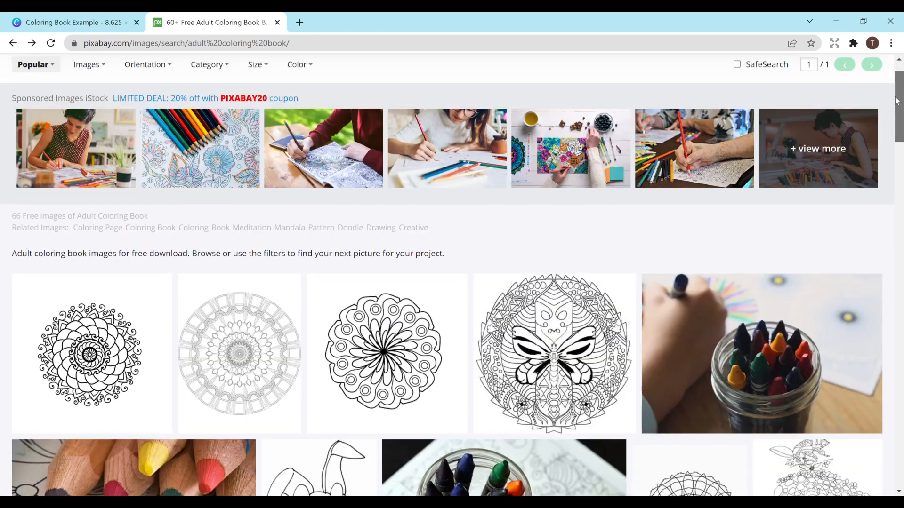
scroll(down, 3)
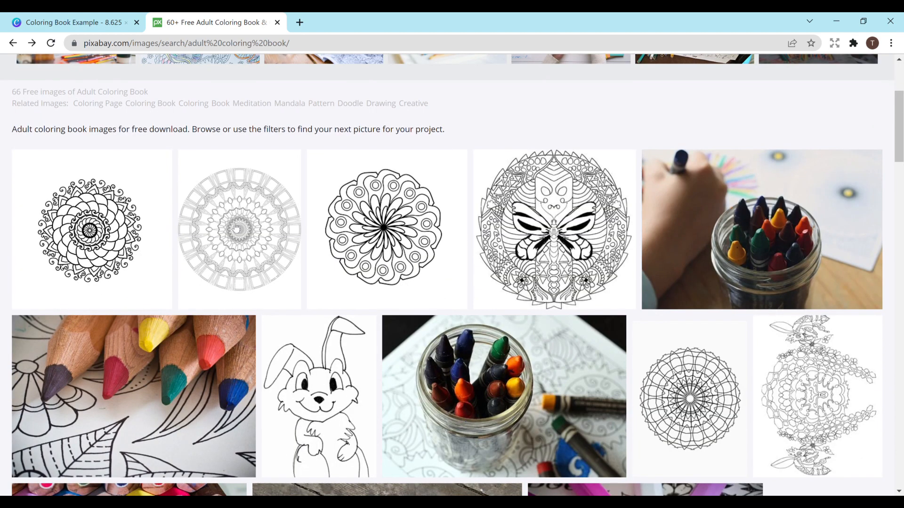
- View the mandala coloring page image, then return to the Canva design
click(238, 229)
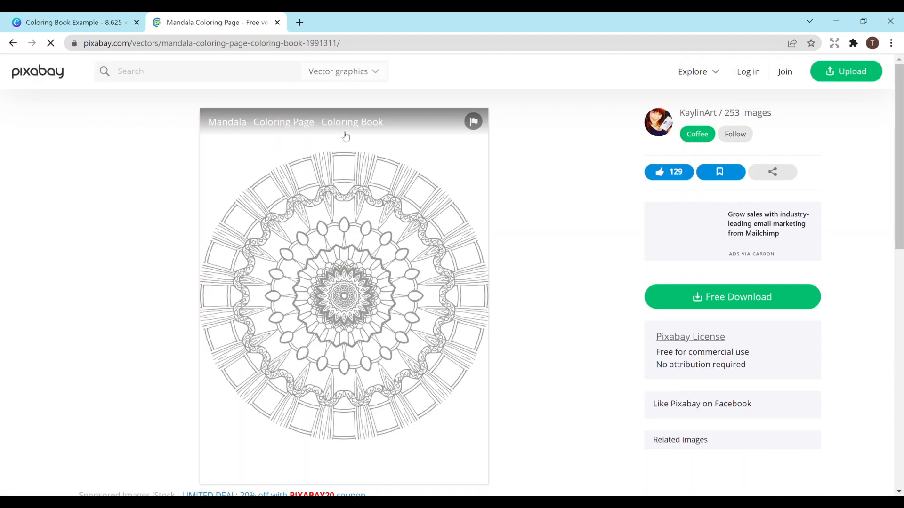
mouse_move(594, 278)
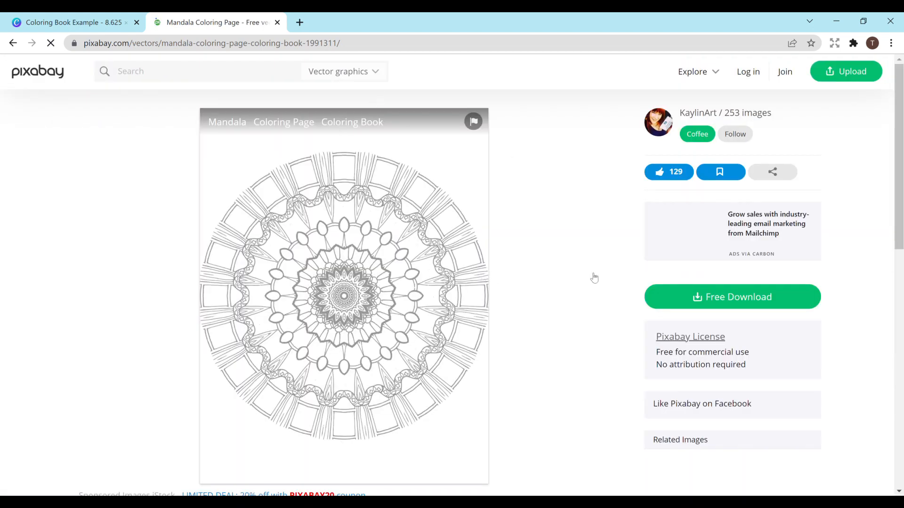
mouse_move(761, 356)
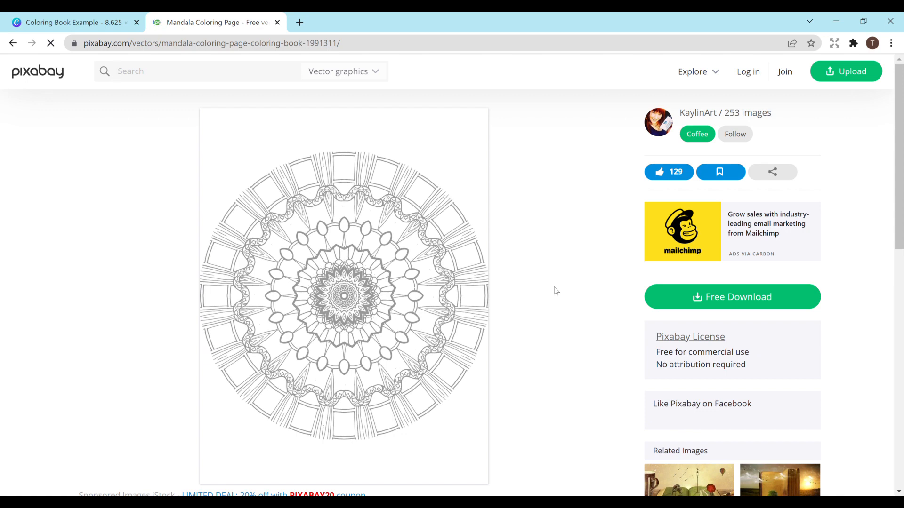
click(65, 21)
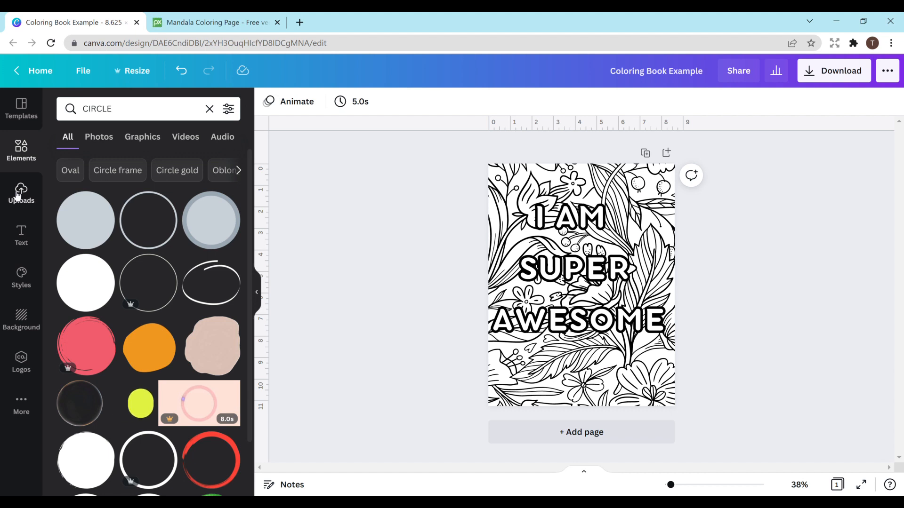
- Select the quote text box and drag it to the centre of the floral page
click(576, 271)
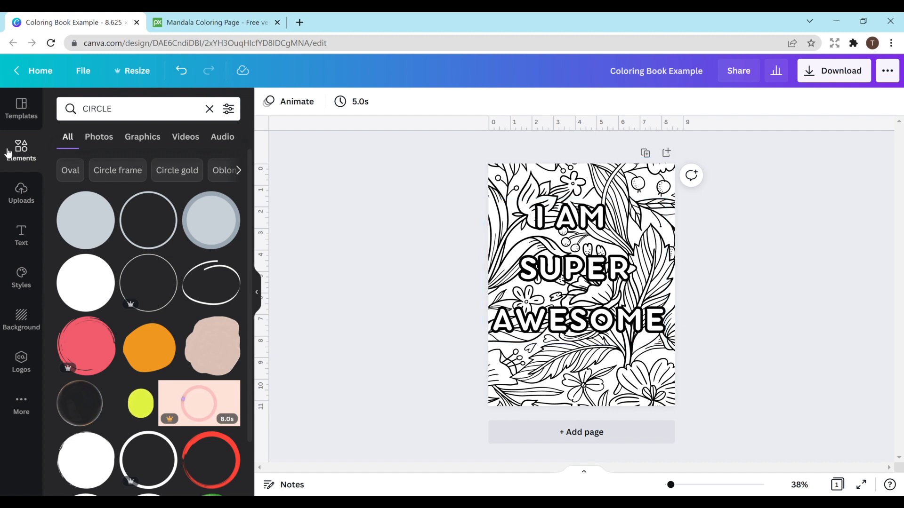
click(209, 110)
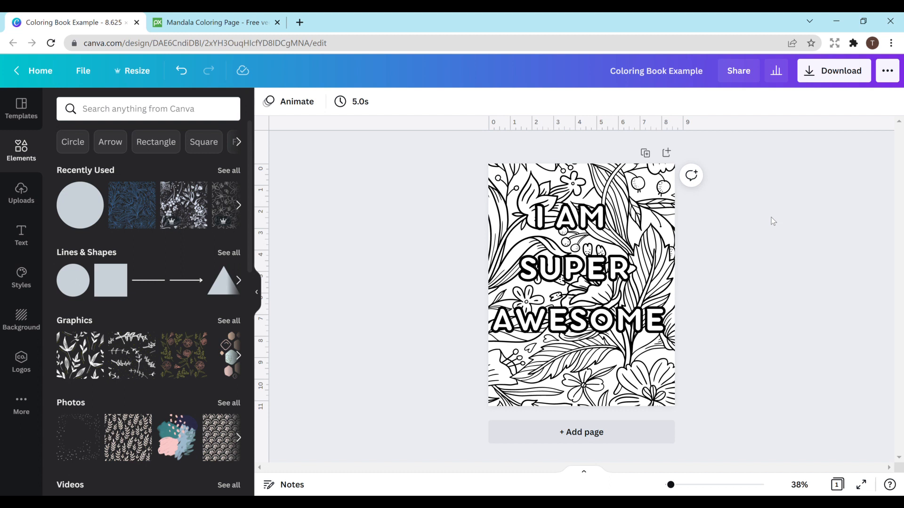
click(584, 274)
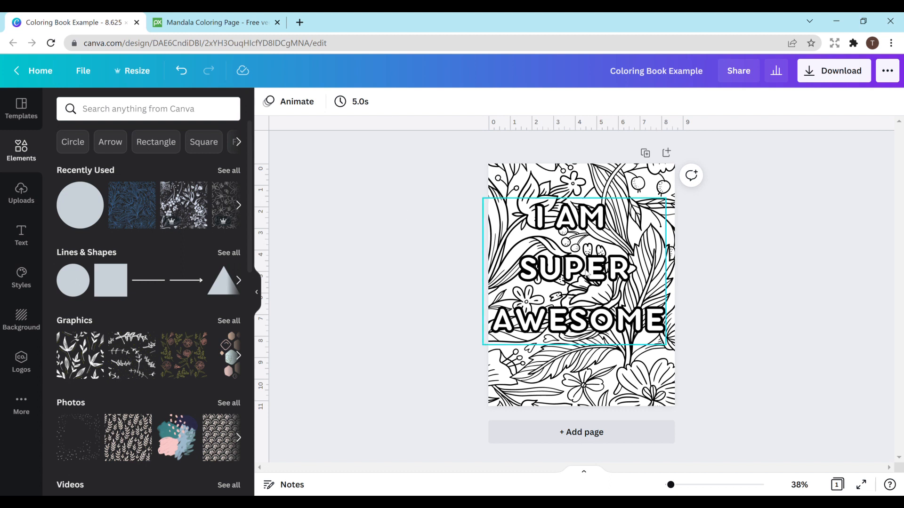
click(576, 273)
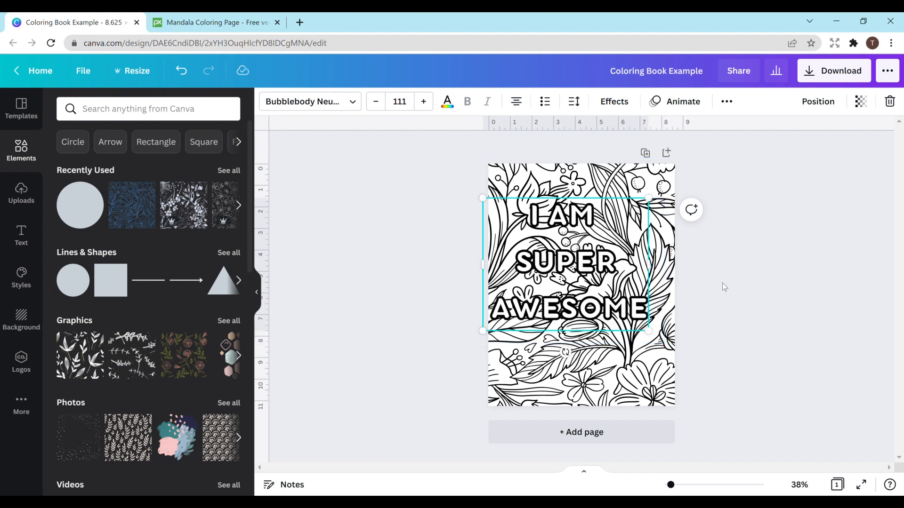
drag(568, 262, 579, 282)
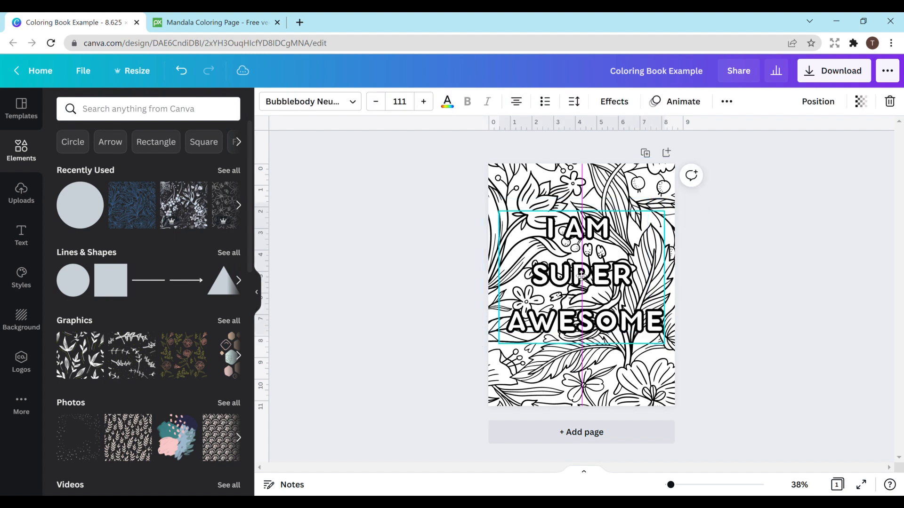